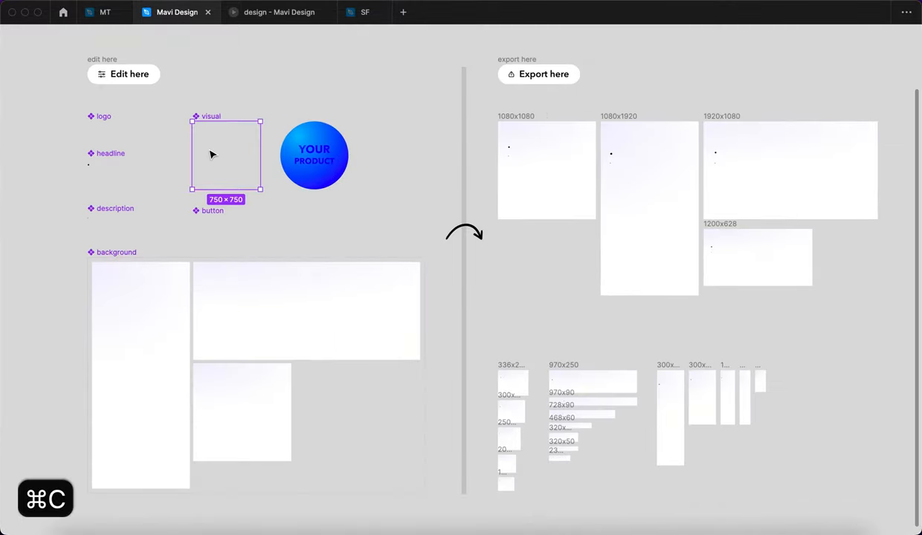
# Paste the product image into the visual component and start editing the headline text
pyautogui.press('cmd+v')
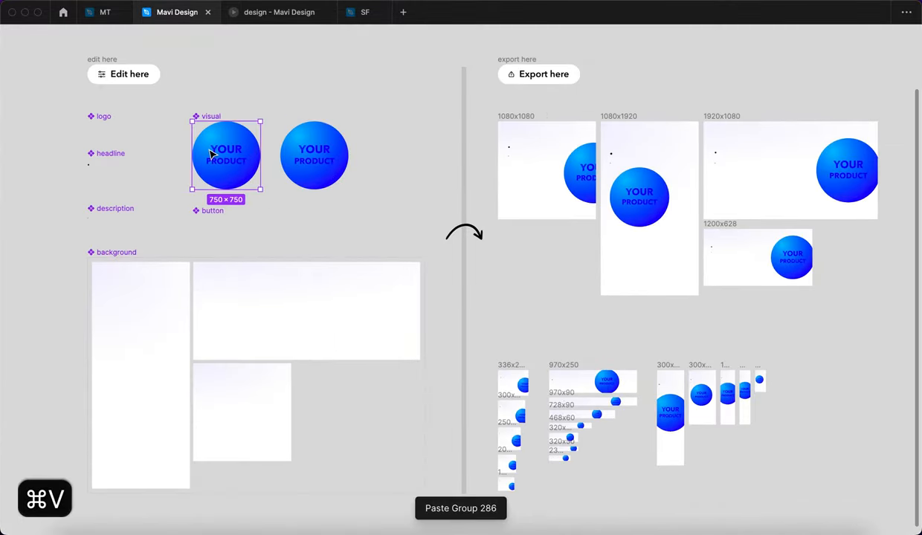
pyautogui.write('The Best Headline Ever Written')
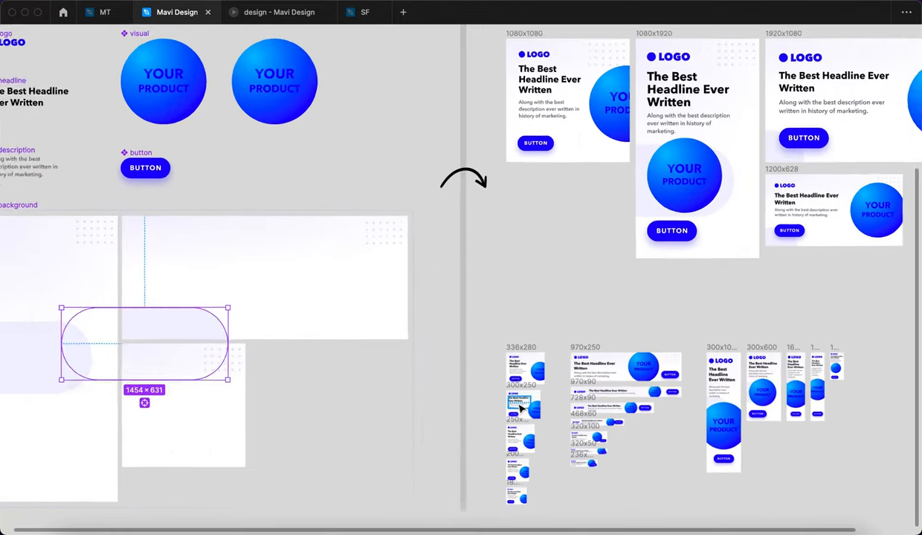
# Relabel the button 'CTA BUTTON' and shift the product circle's hue from pink-purple to bright green
pyautogui.write('CTA BUTTON')
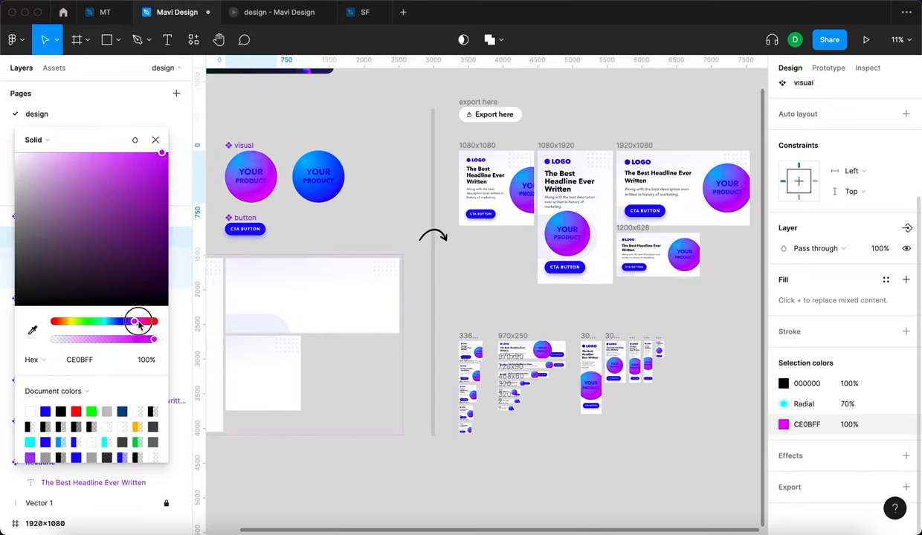
pyautogui.moveTo(137, 321); pyautogui.dragTo(80, 321)
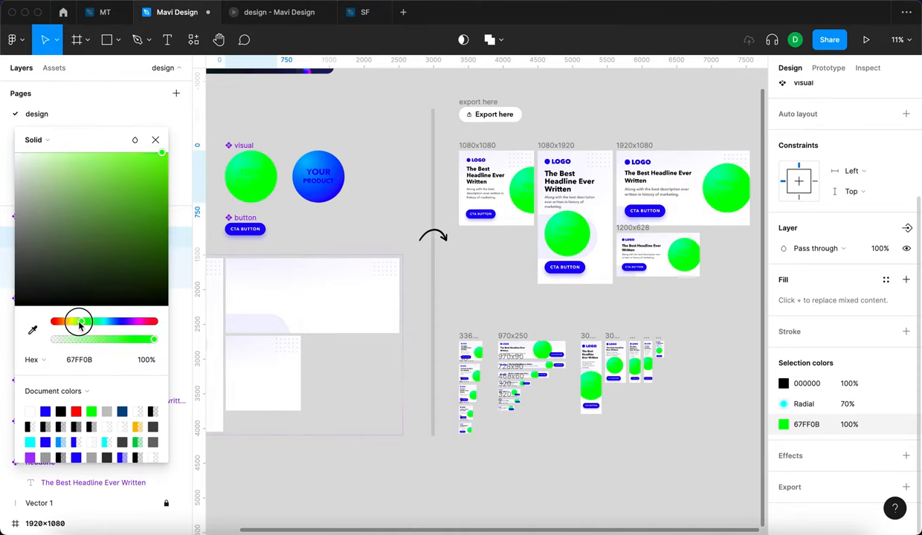
pyautogui.moveTo(79, 322); pyautogui.dragTo(119, 322)
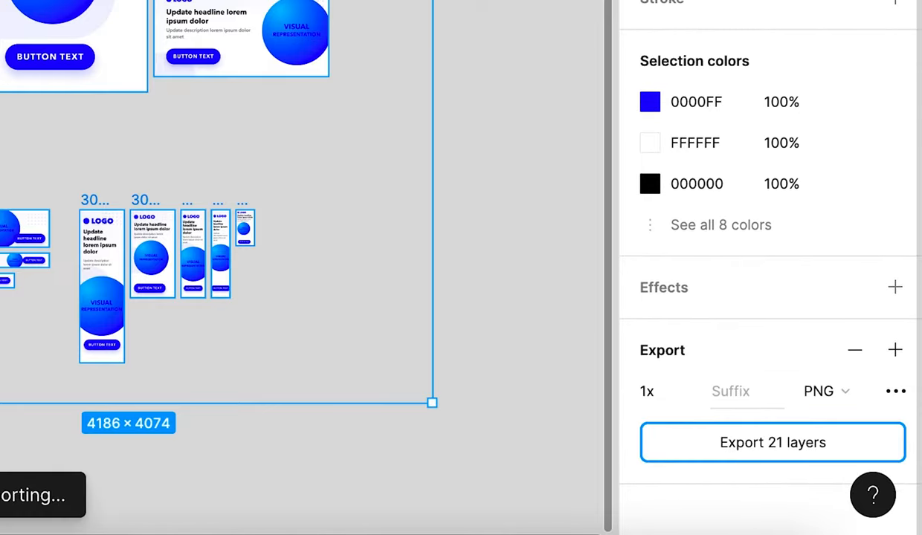
# Export the 21 selected ad format frames as PNG images
pyautogui.click(773, 443)
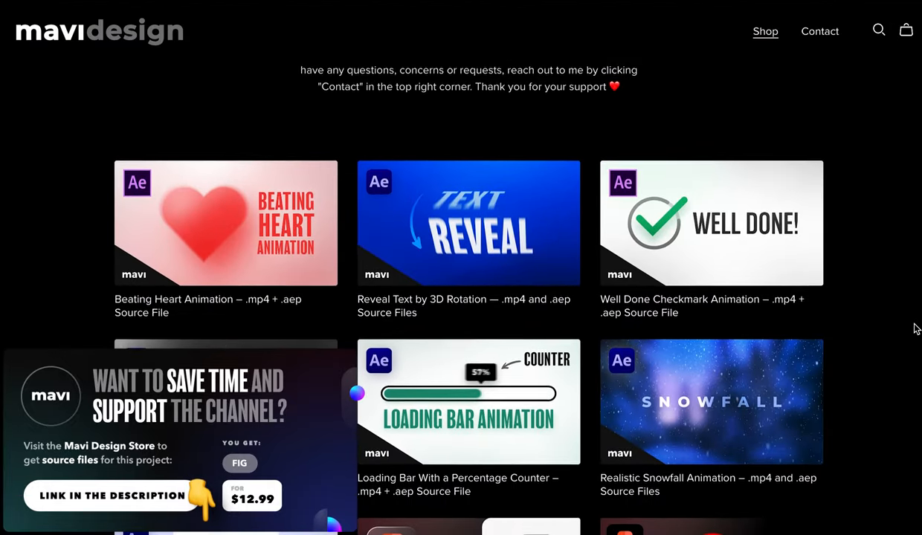
# Scroll the Mavi Design shop page to see more Figma source-file products
pyautogui.scroll(-3)
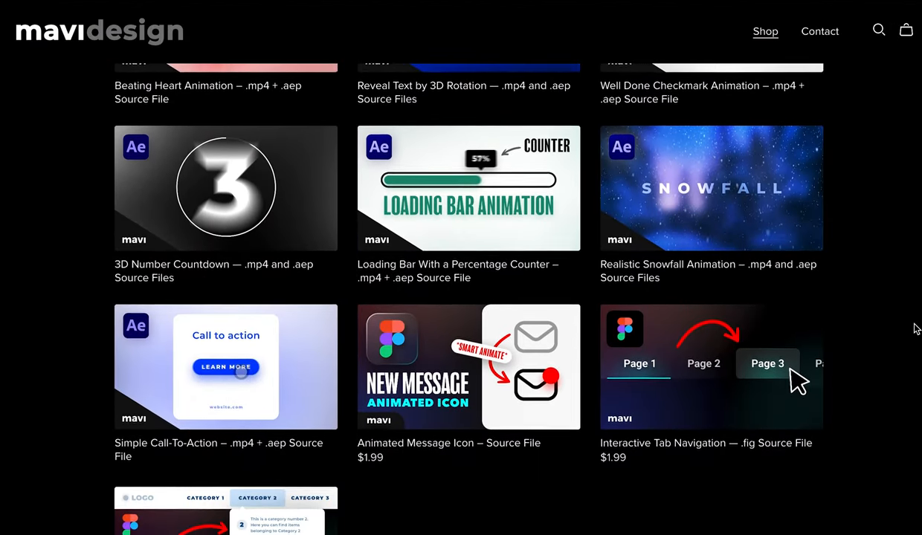